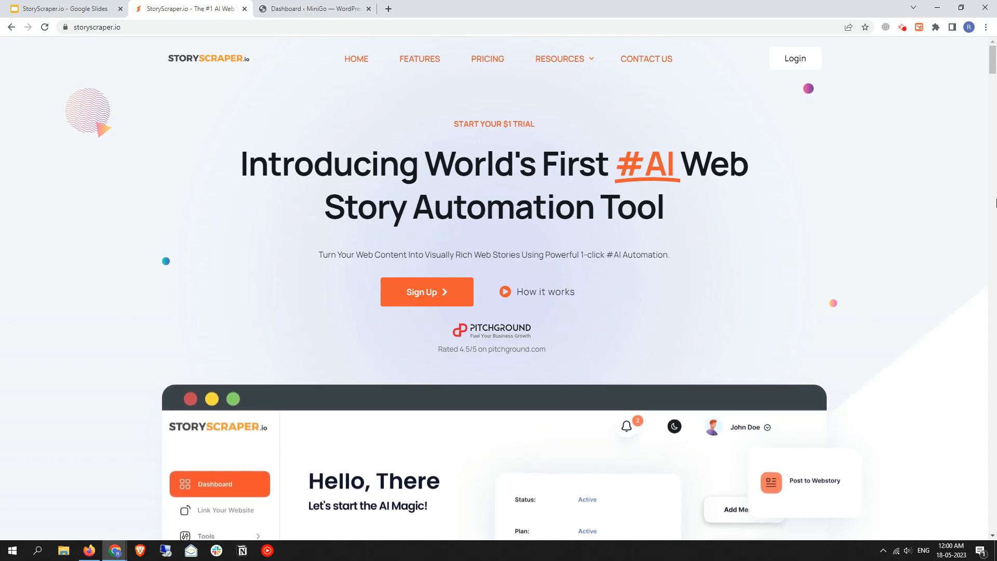
{"action": "mouse_move", "coordinate": [982, 83]}
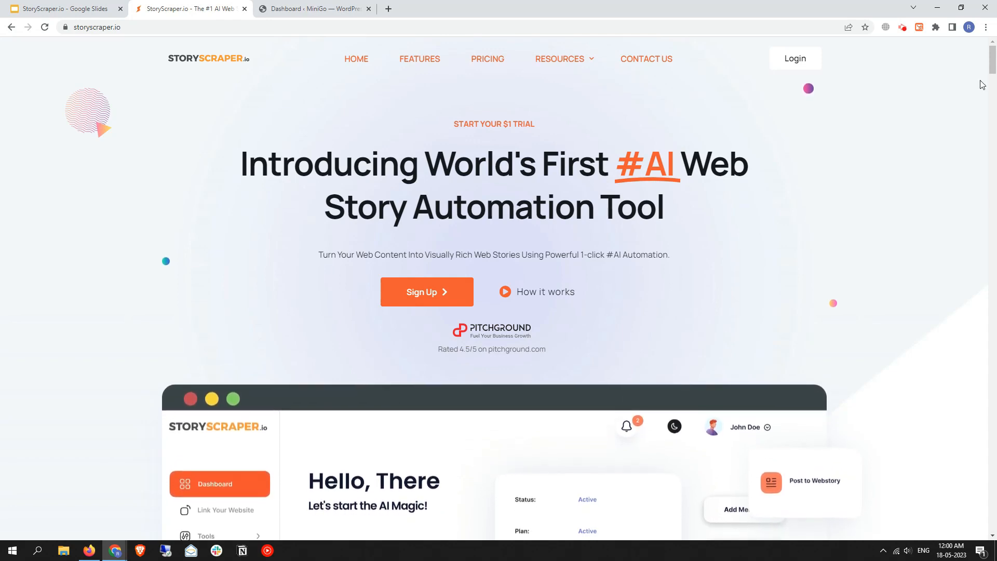
- Go to the StoryScraper.io sign-in page from the homepage's top-right Login link
{"action": "left_click", "coordinate": [795, 59]}
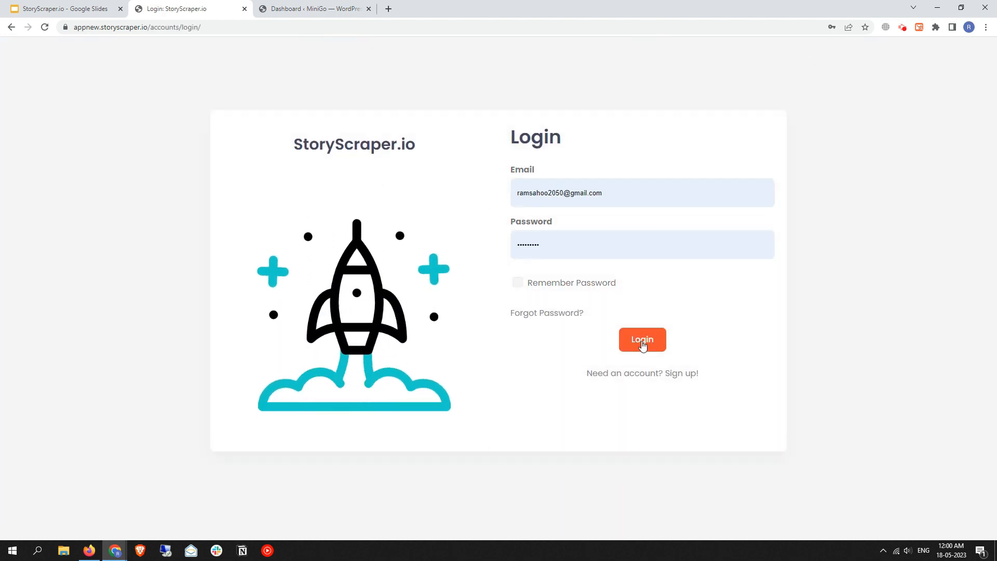
- Sign in with the entered credentials and step through the guided tour to its end
{"action": "left_click", "coordinate": [642, 339]}
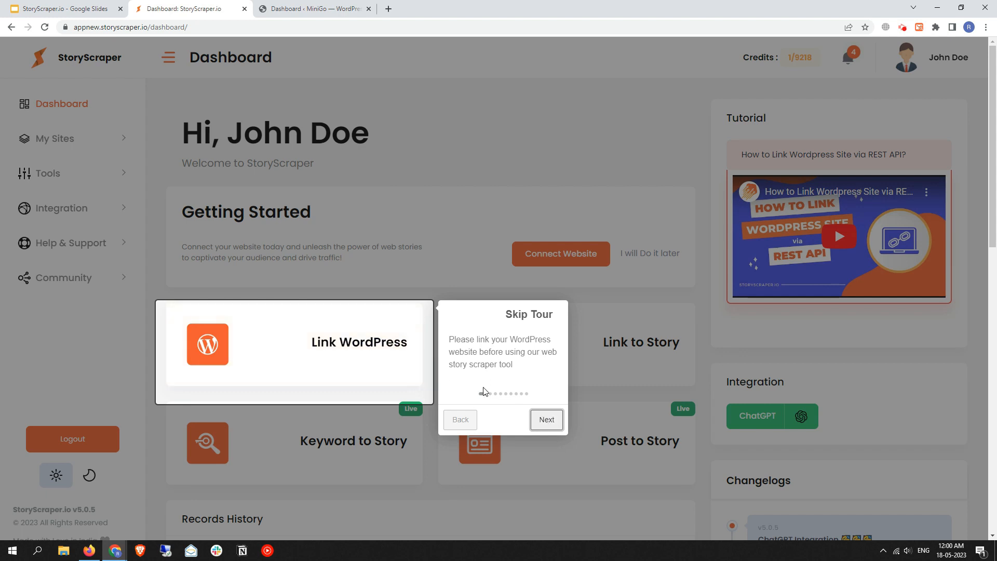
{"action": "mouse_move", "coordinate": [521, 378]}
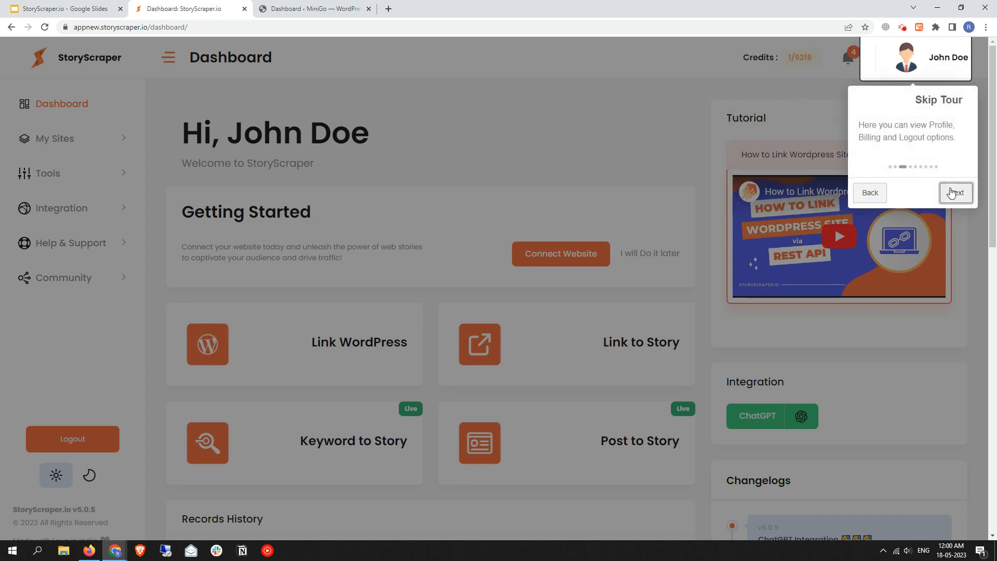
{"action": "left_click", "coordinate": [955, 192]}
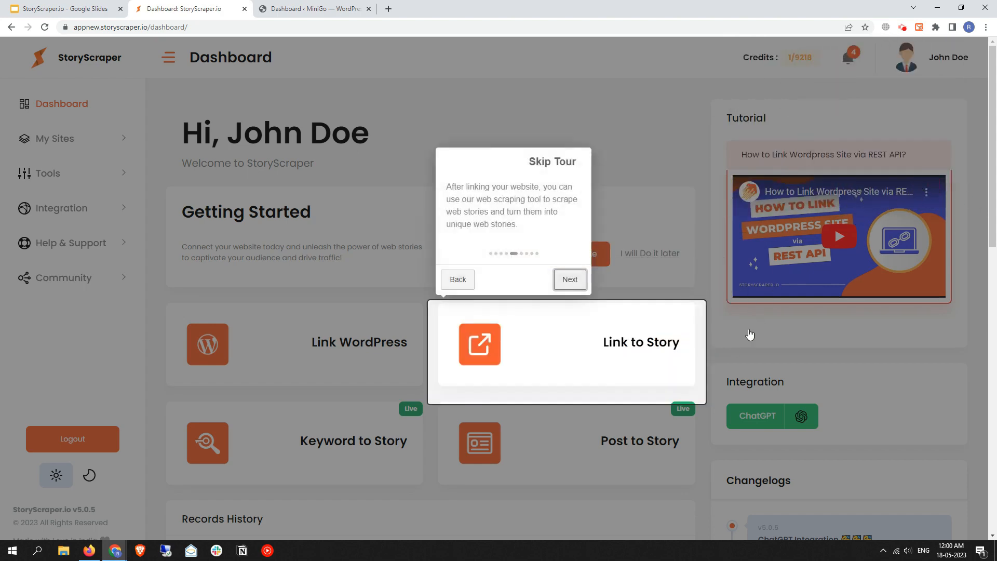
{"action": "left_click", "coordinate": [569, 279]}
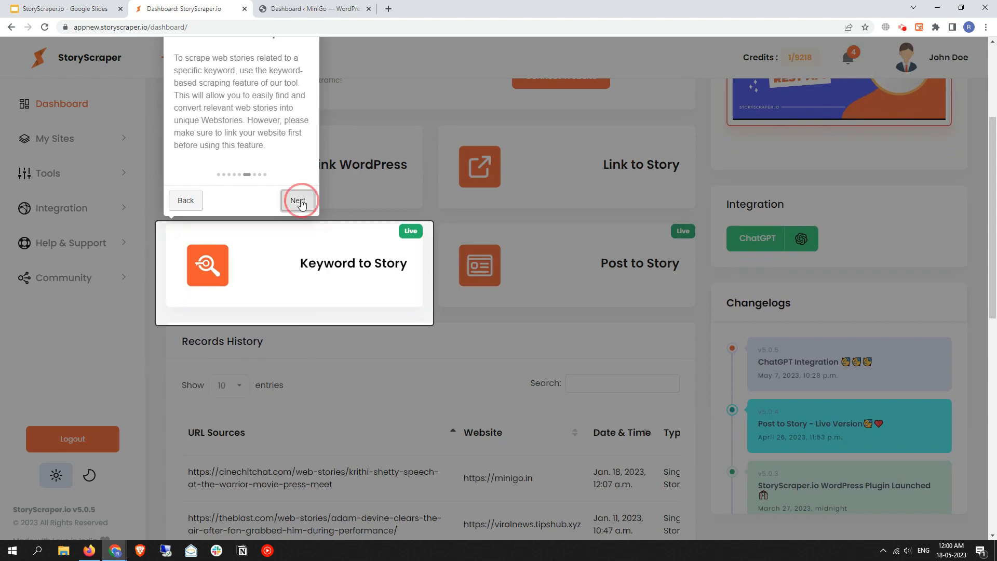
{"action": "left_click", "coordinate": [298, 200]}
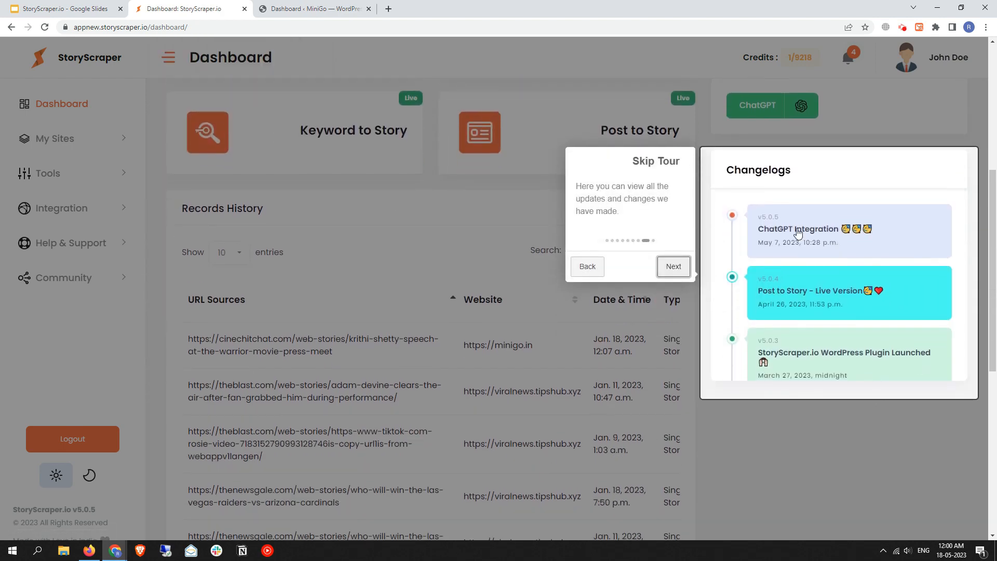
{"action": "left_click", "coordinate": [673, 266]}
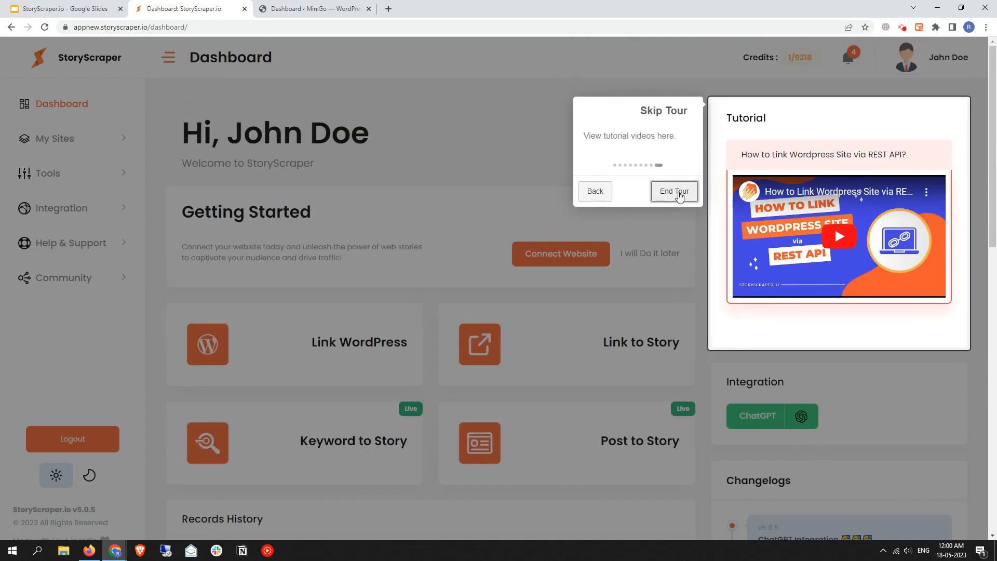
{"action": "left_click", "coordinate": [674, 192]}
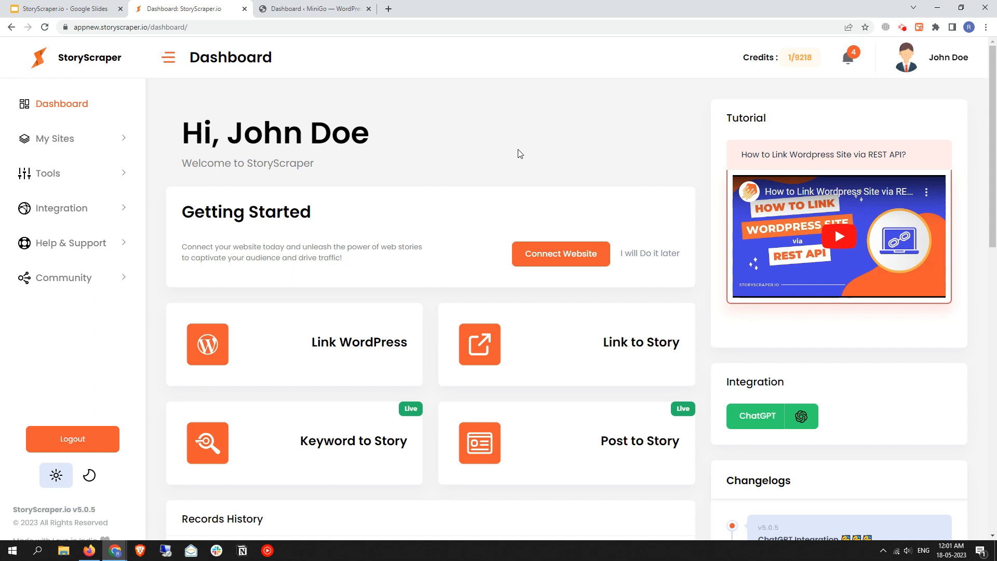
{"action": "mouse_move", "coordinate": [540, 154]}
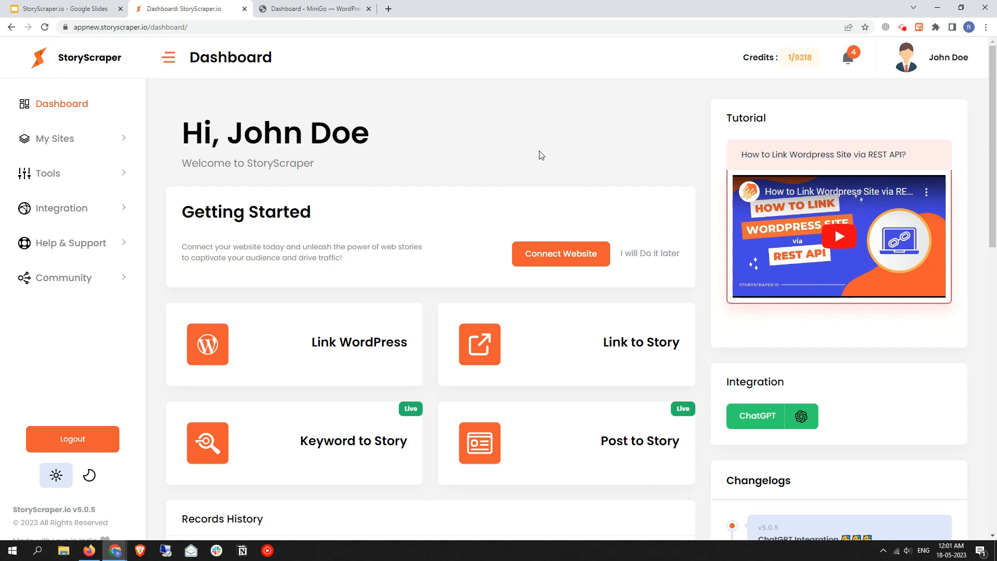
- Open Link New Site under My Sites and scroll the Link Website form
{"action": "left_click", "coordinate": [55, 139]}
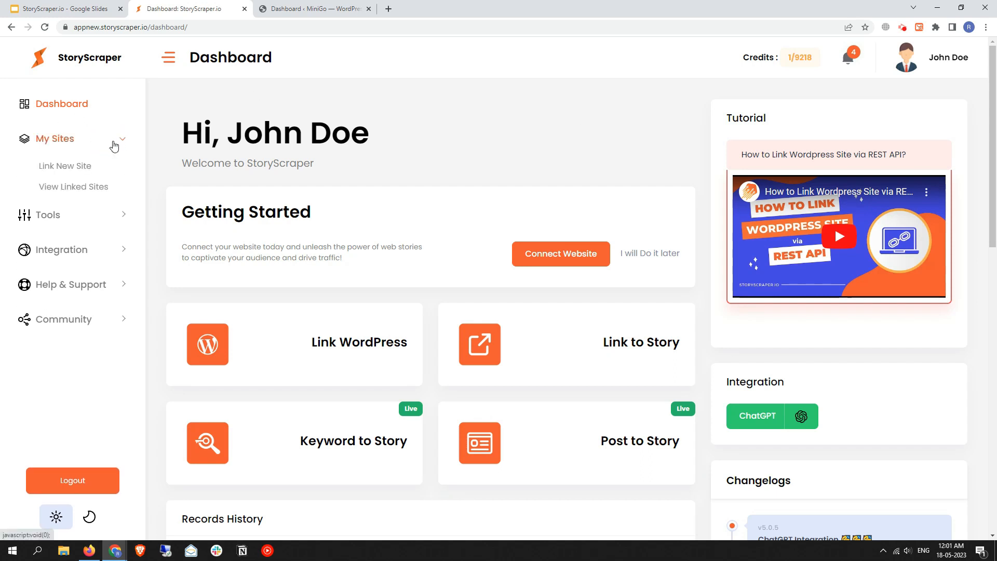
{"action": "left_click", "coordinate": [65, 165]}
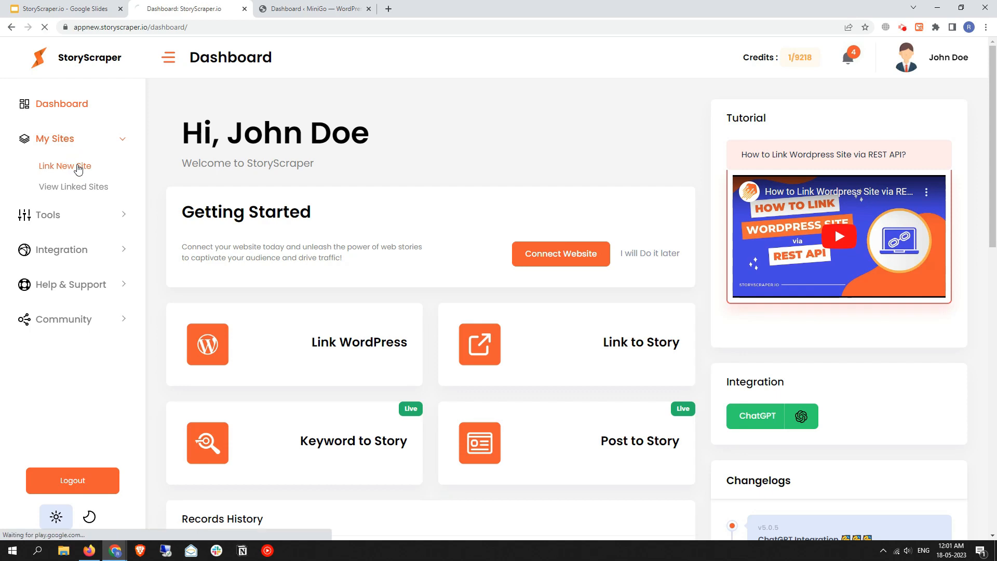
{"action": "left_click", "coordinate": [64, 165]}
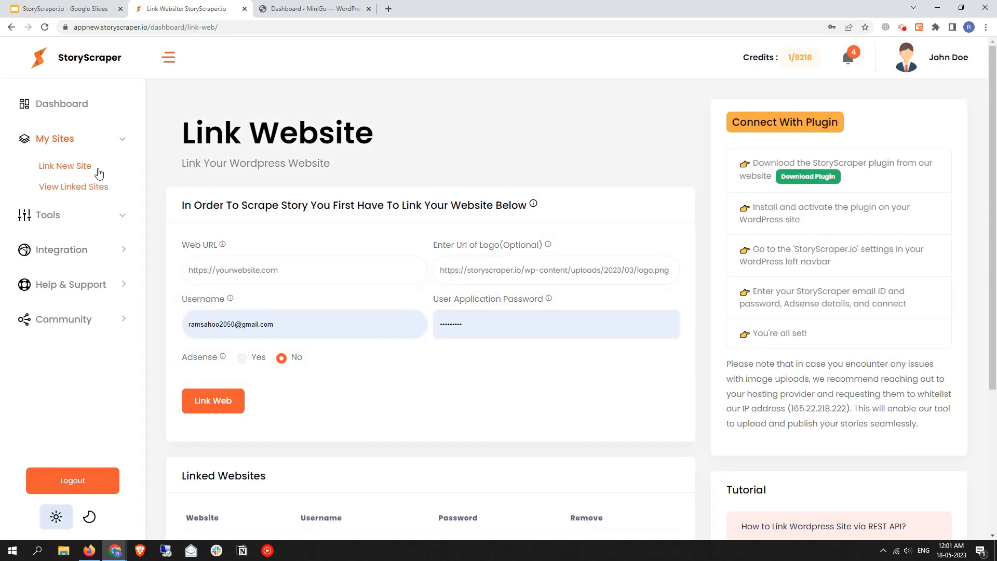
{"action": "mouse_move", "coordinate": [89, 184]}
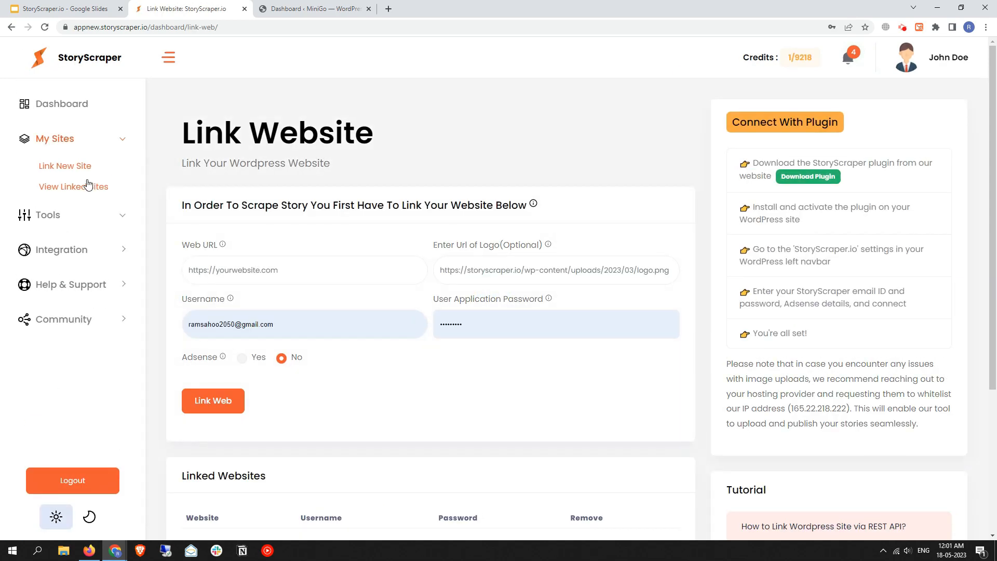
{"action": "mouse_move", "coordinate": [81, 194]}
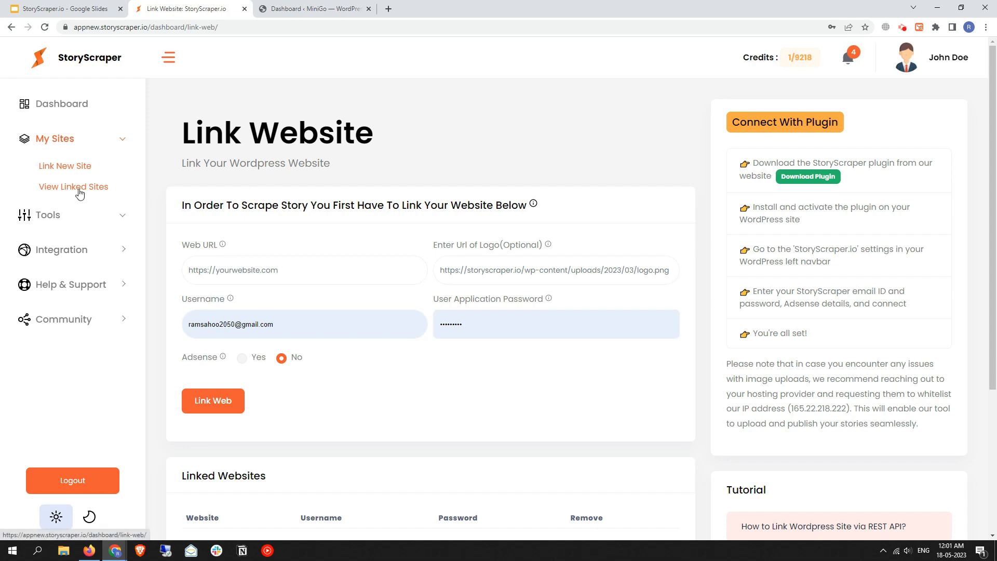
{"action": "scroll", "scroll_direction": "down", "scroll_amount": 3}
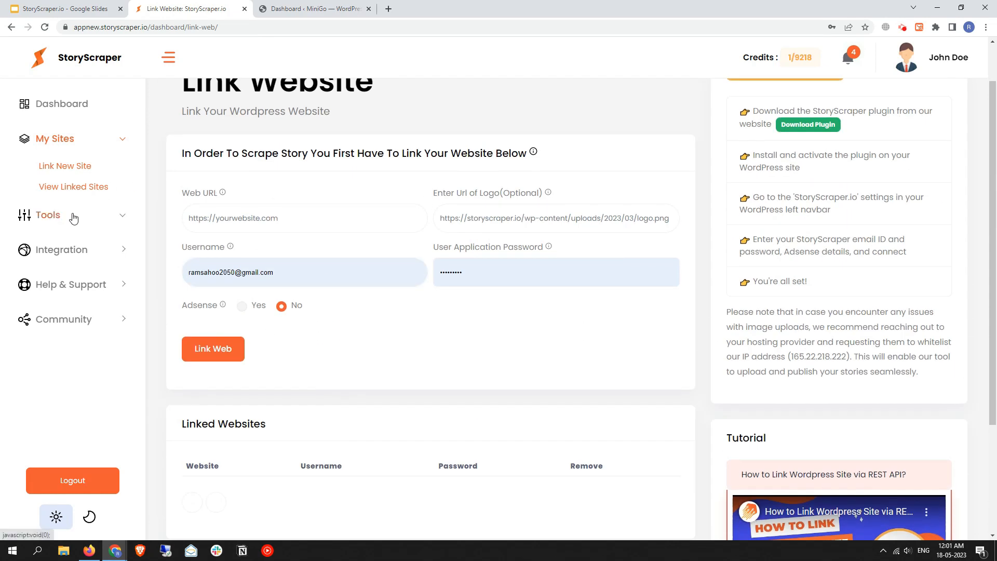
- Expand the Tools sidebar menu, then expand Community to show the group-joining options
{"action": "left_click", "coordinate": [47, 215]}
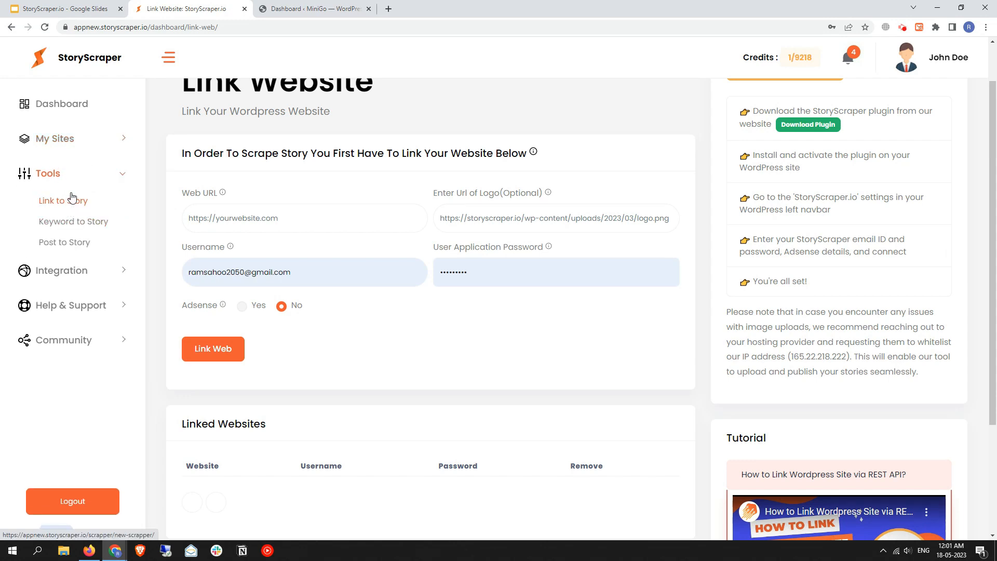
{"action": "mouse_move", "coordinate": [86, 214]}
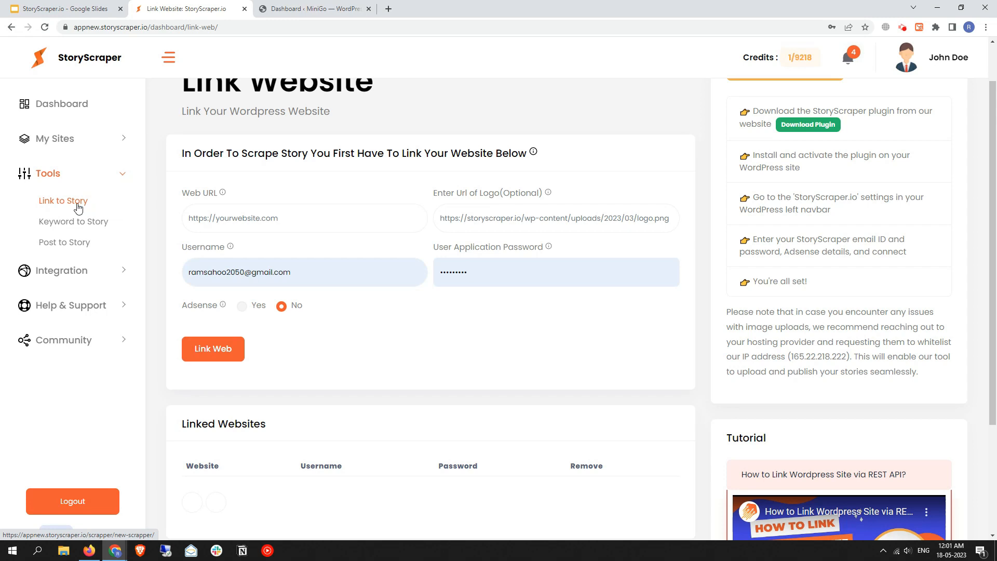
{"action": "mouse_move", "coordinate": [82, 226]}
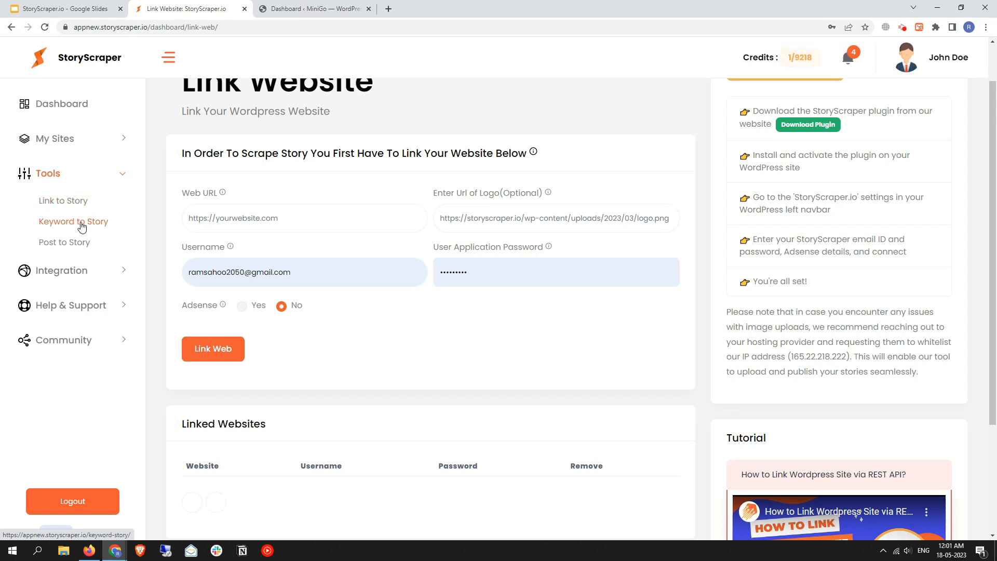
{"action": "mouse_move", "coordinate": [84, 264]}
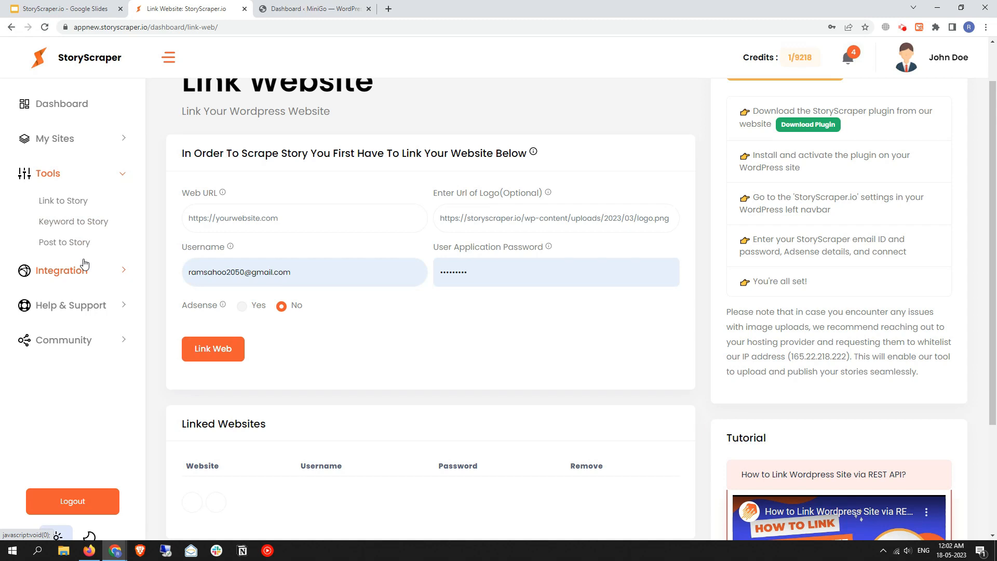
{"action": "mouse_move", "coordinate": [80, 279]}
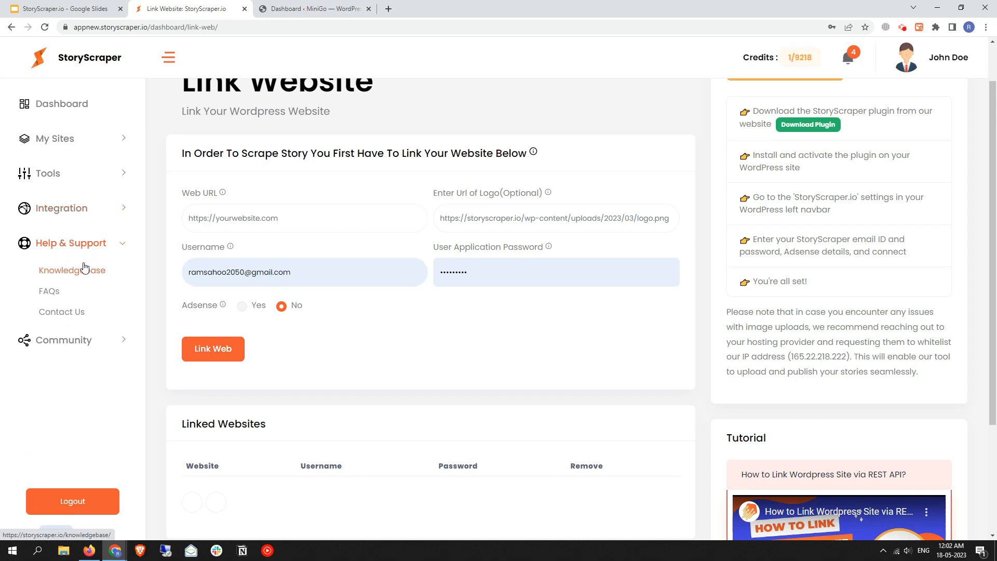
{"action": "mouse_move", "coordinate": [125, 274]}
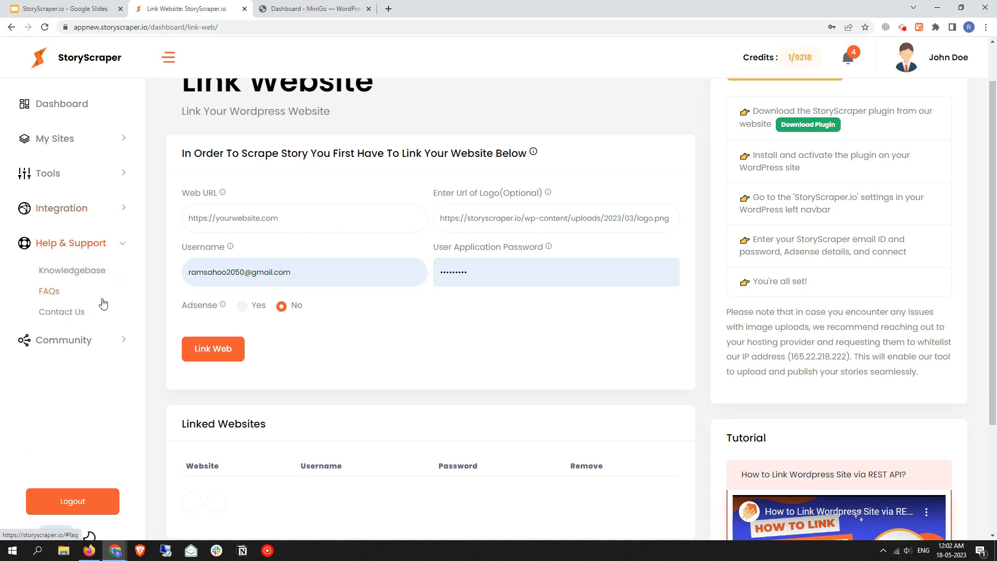
{"action": "mouse_move", "coordinate": [90, 342]}
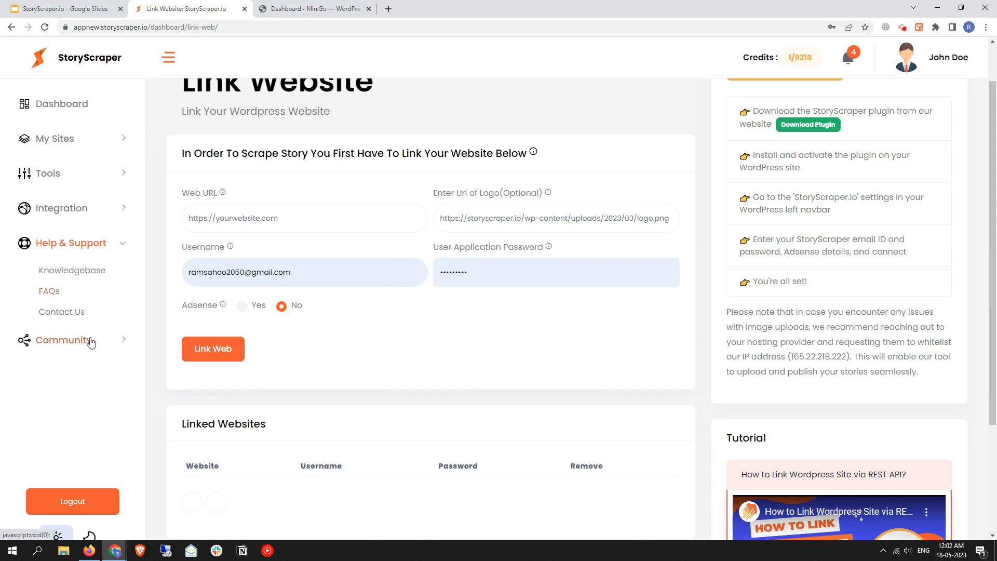
{"action": "left_click", "coordinate": [63, 277]}
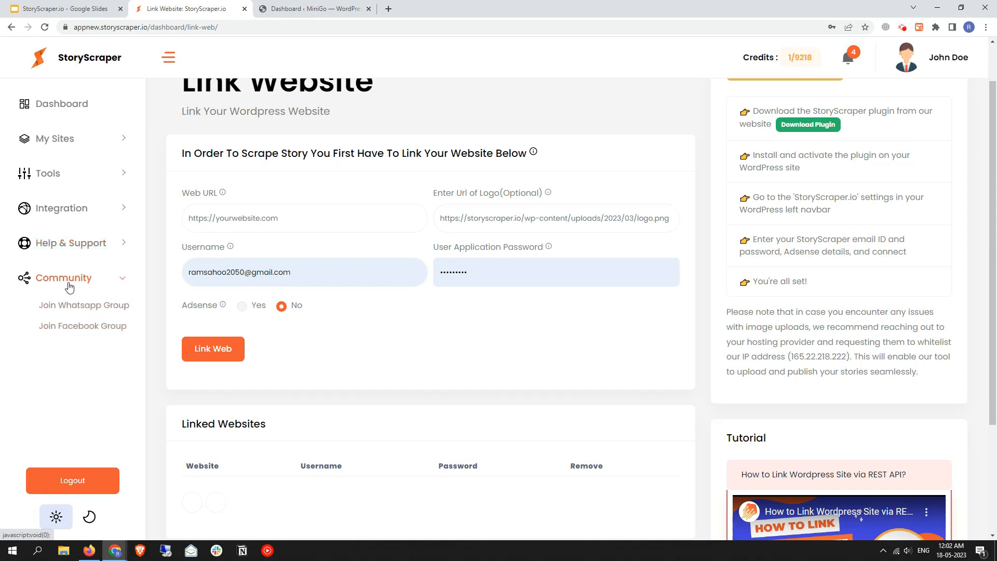
{"action": "mouse_move", "coordinate": [88, 339]}
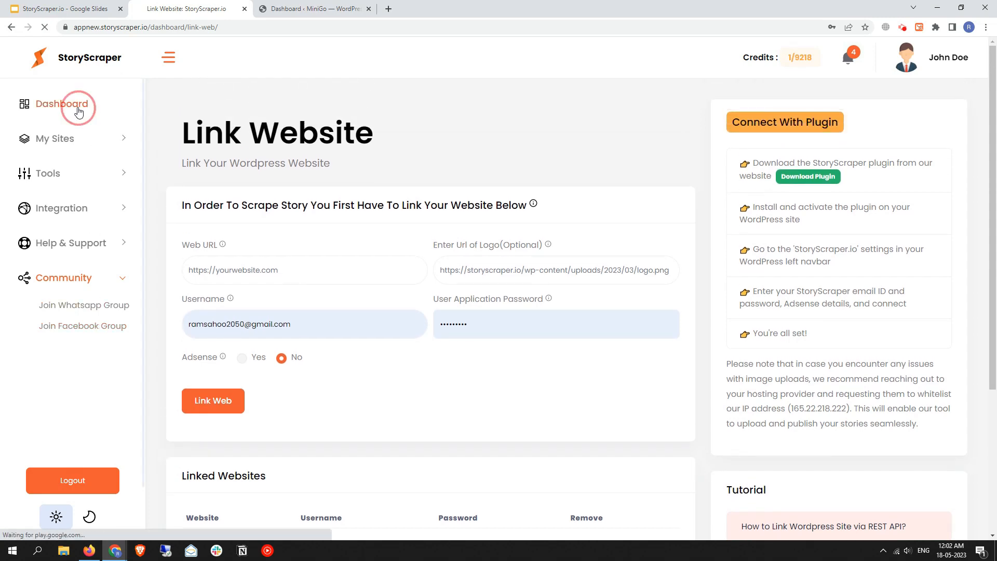
- Return to the Dashboard and scroll down to the tool cards and records history
{"action": "left_click", "coordinate": [76, 103]}
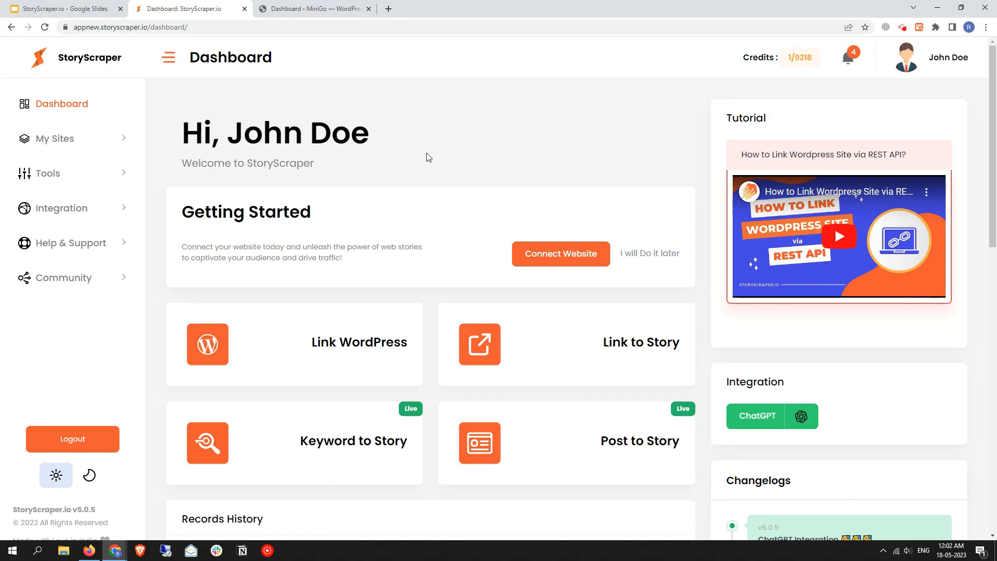
{"action": "scroll", "scroll_direction": "down", "scroll_amount": 3}
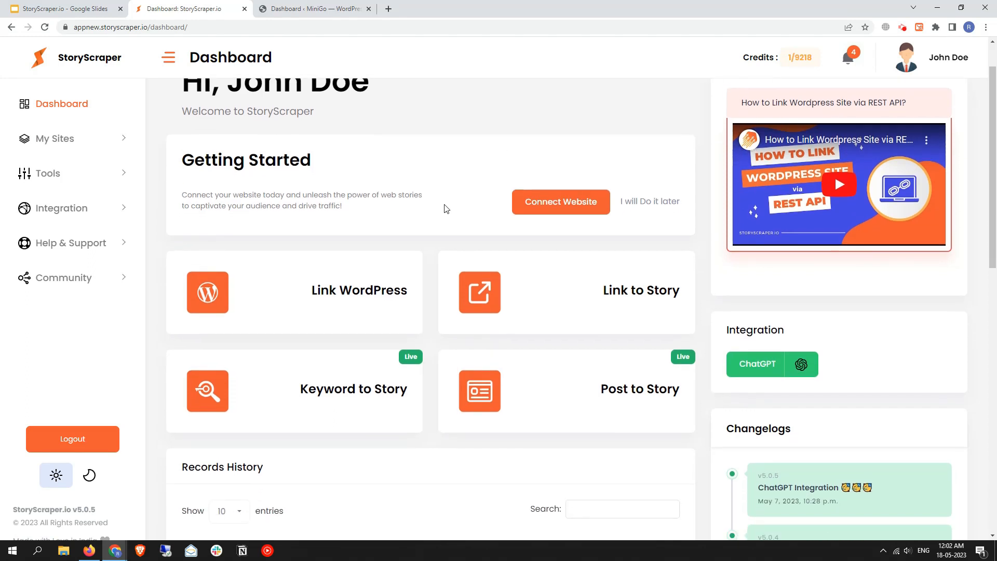
{"action": "mouse_move", "coordinate": [457, 203]}
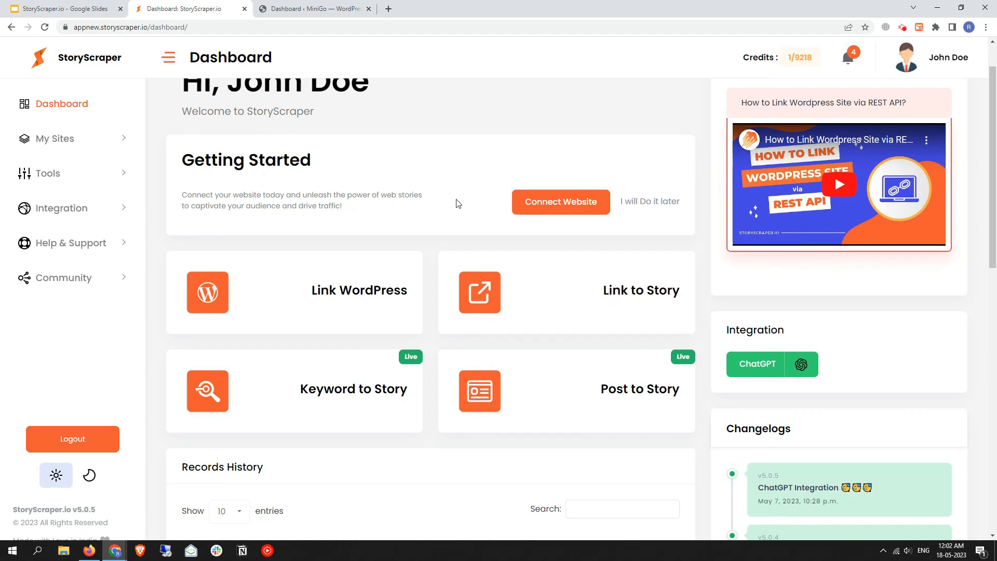
{"action": "scroll", "scroll_direction": "down", "scroll_amount": 3}
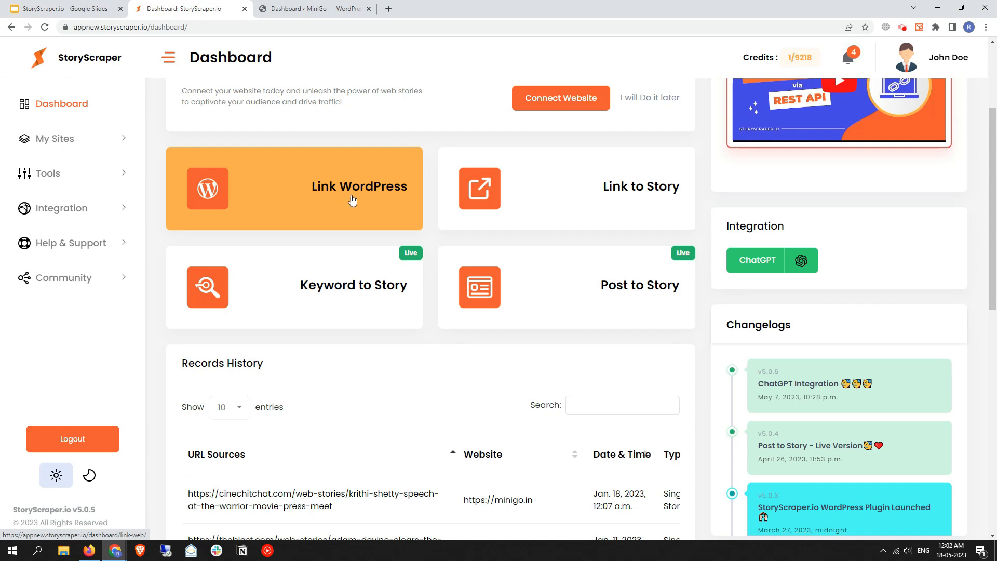
{"action": "mouse_move", "coordinate": [485, 234]}
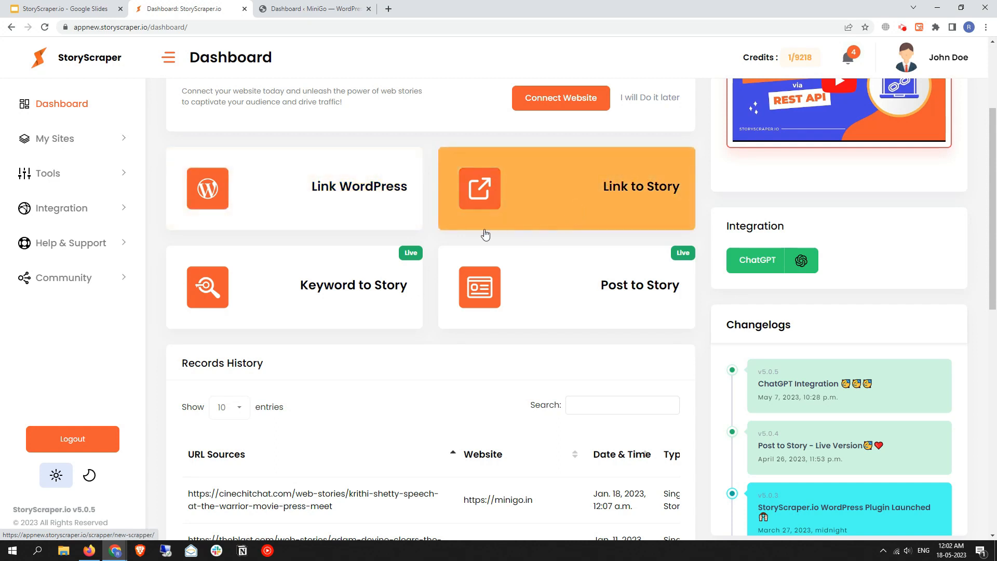
{"action": "mouse_move", "coordinate": [558, 229]}
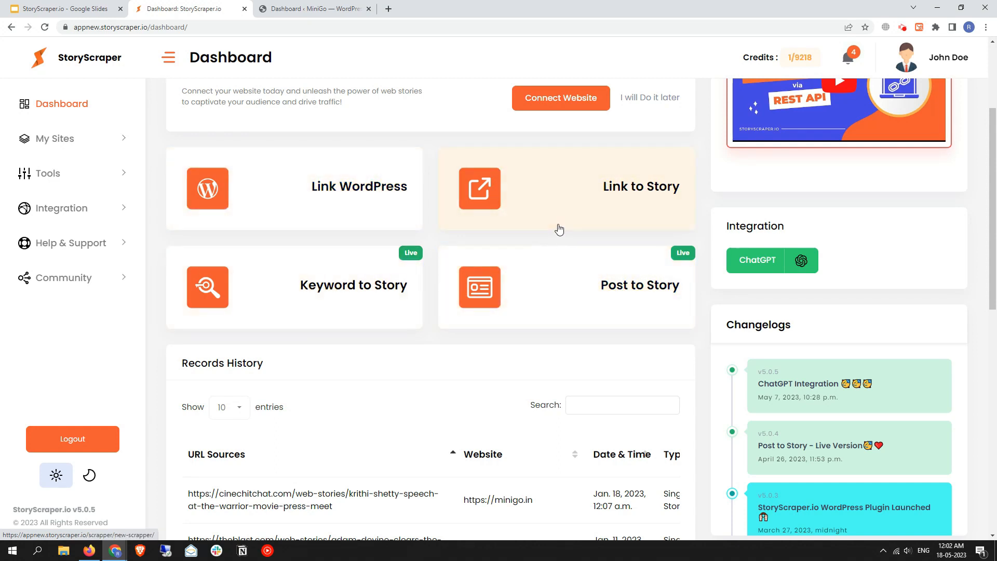
{"action": "scroll", "scroll_direction": "down", "scroll_amount": 3}
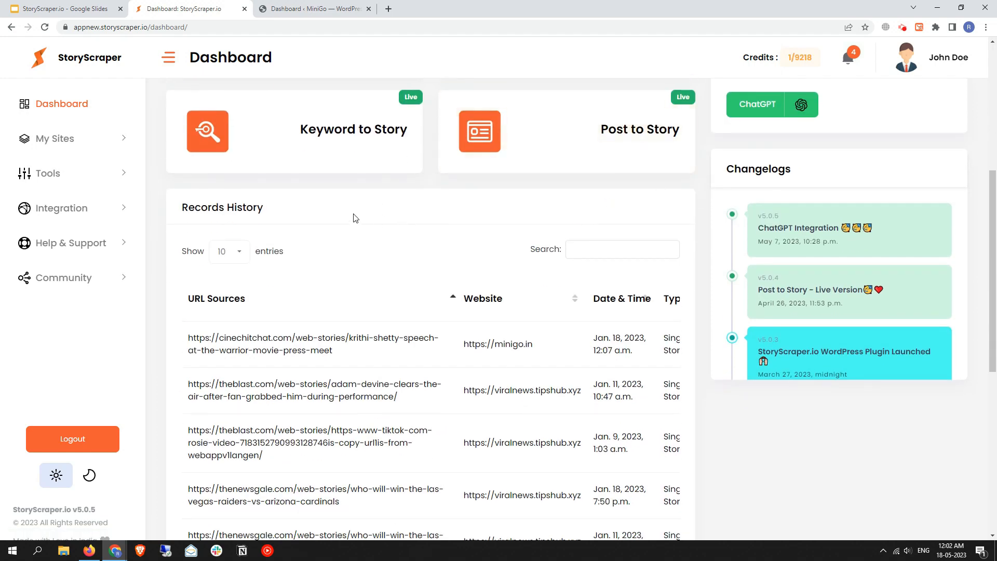
{"action": "mouse_move", "coordinate": [442, 256]}
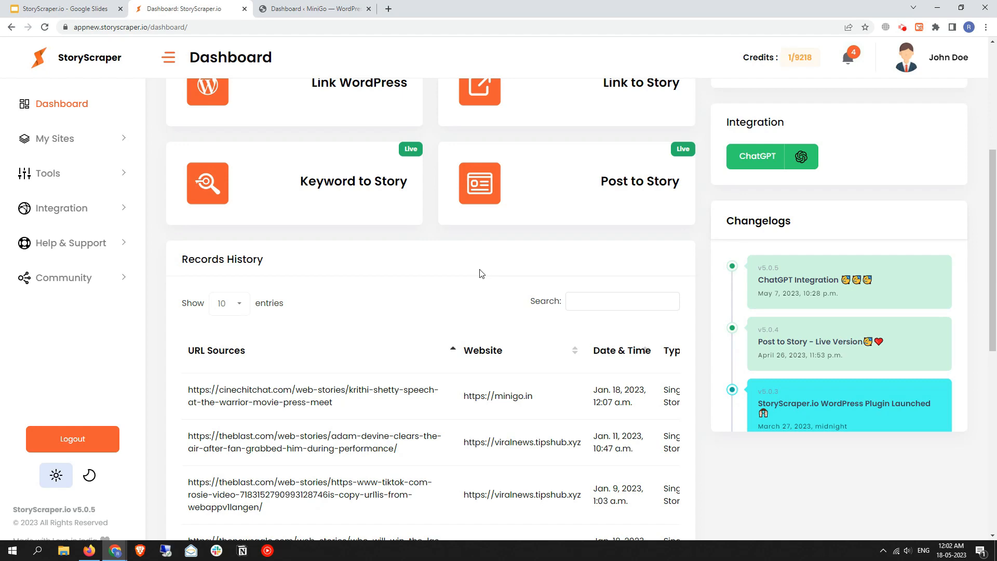
{"action": "mouse_move", "coordinate": [536, 283]}
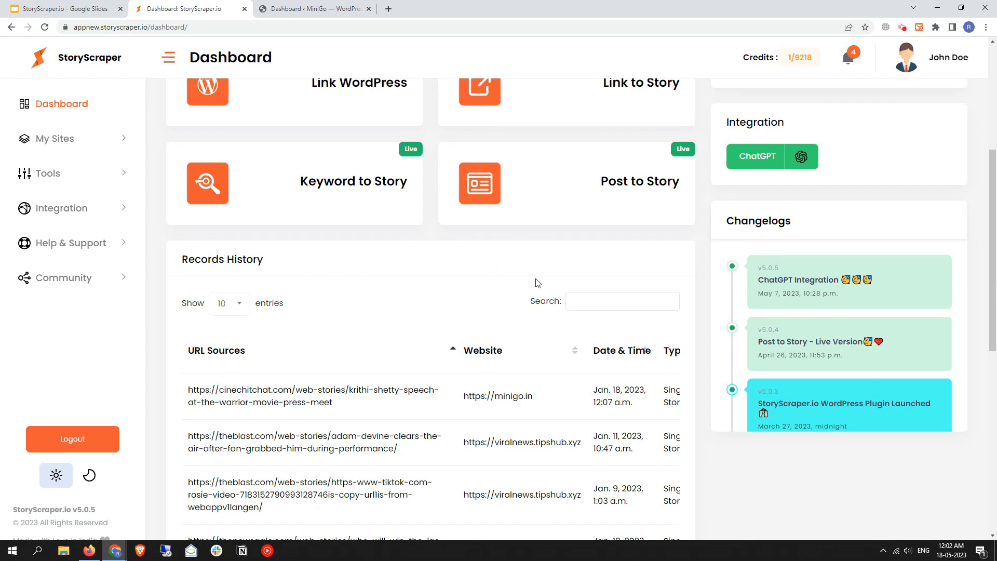
{"action": "scroll", "scroll_direction": "up", "scroll_amount": 3}
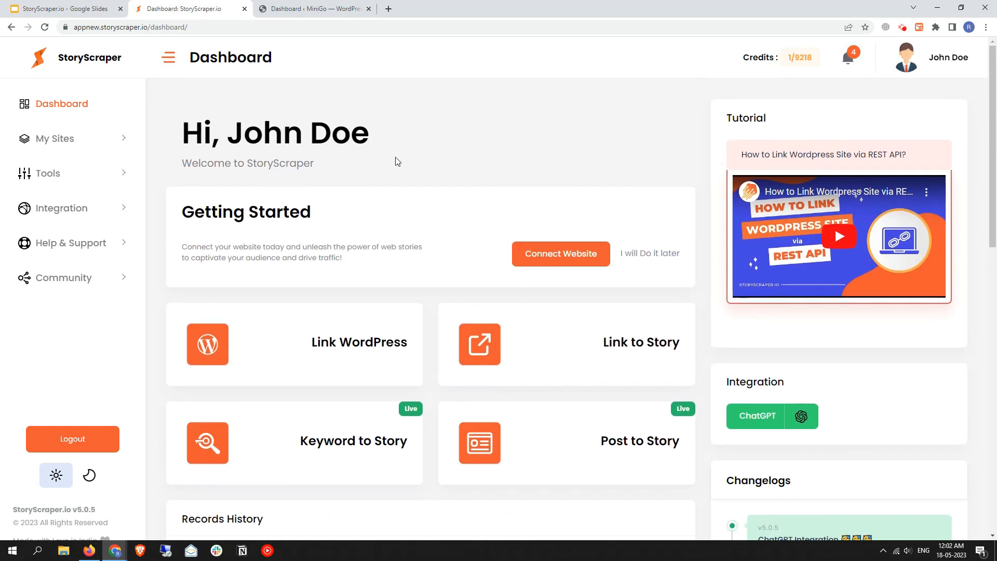
{"action": "mouse_move", "coordinate": [510, 154]}
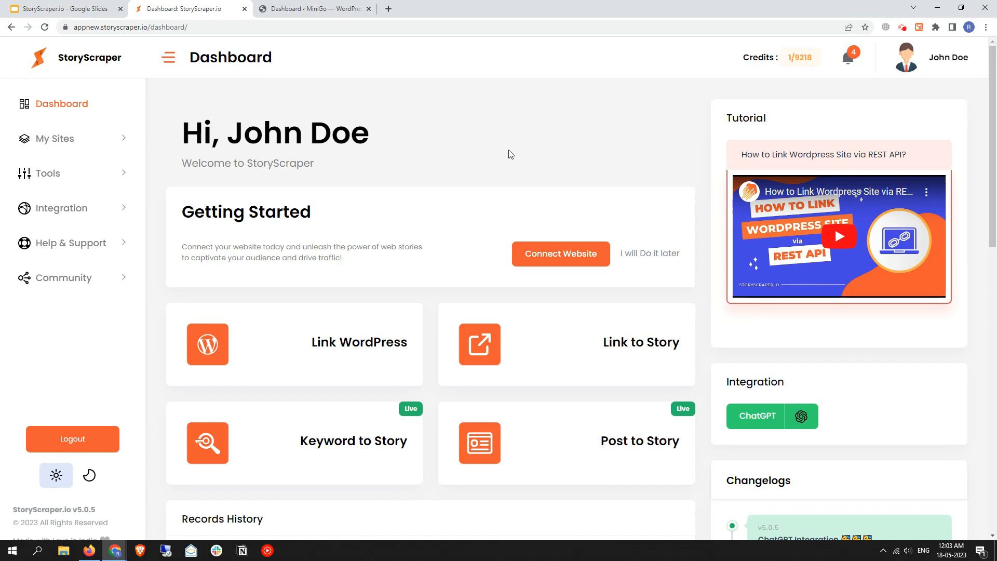
{"action": "mouse_move", "coordinate": [387, 218]}
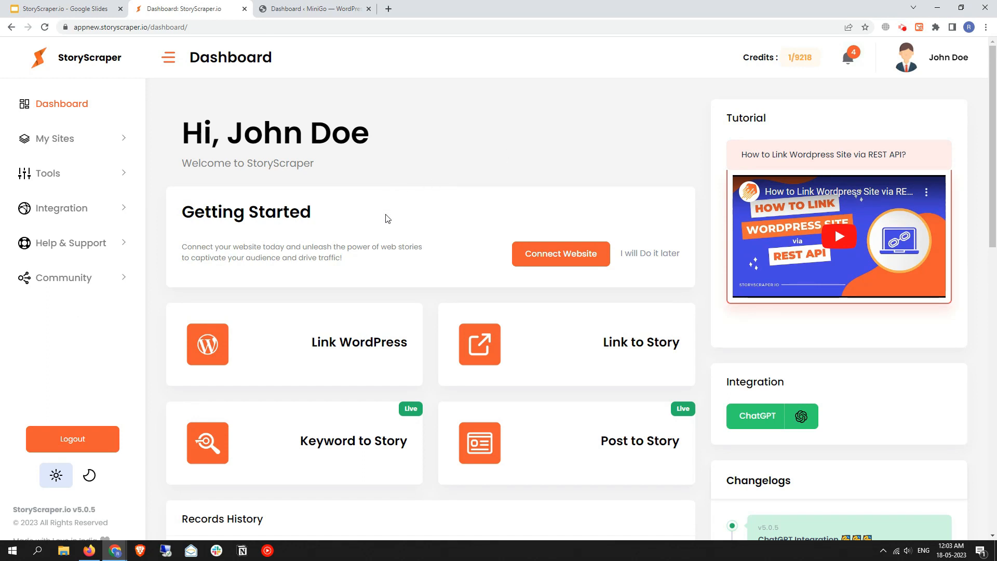